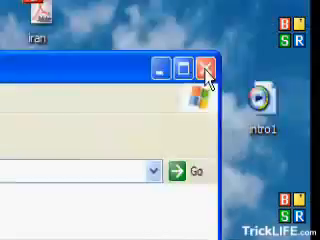
- Close the Explorer window so the desktop with the two photos folders shows
left_click(206, 65)
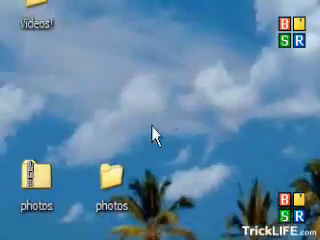
- Add a password to the zipped photos folder via its right-click menu and File > Add a Password
right_click(107, 198)
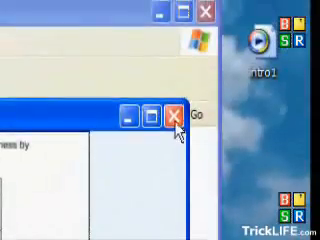
- Test the zipped folder with a wrong password and dismiss the resulting error message
left_click(174, 117)
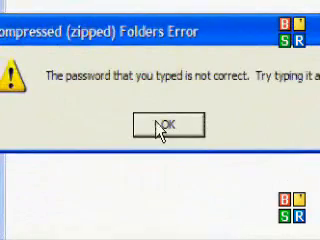
left_click(163, 124)
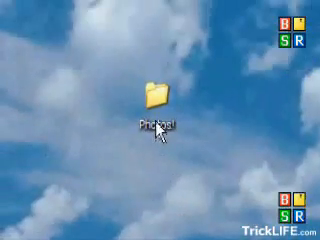
- Rename the desktop photos folder to a blank name using the Alt+0160 character
right_click(147, 95)
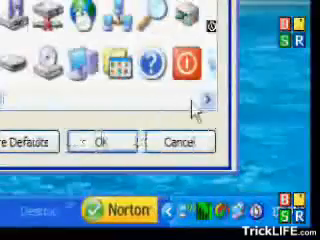
- Bring up the Change Icon picker for the folder and scroll through the available icons
left_click(206, 101)
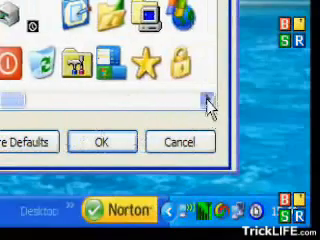